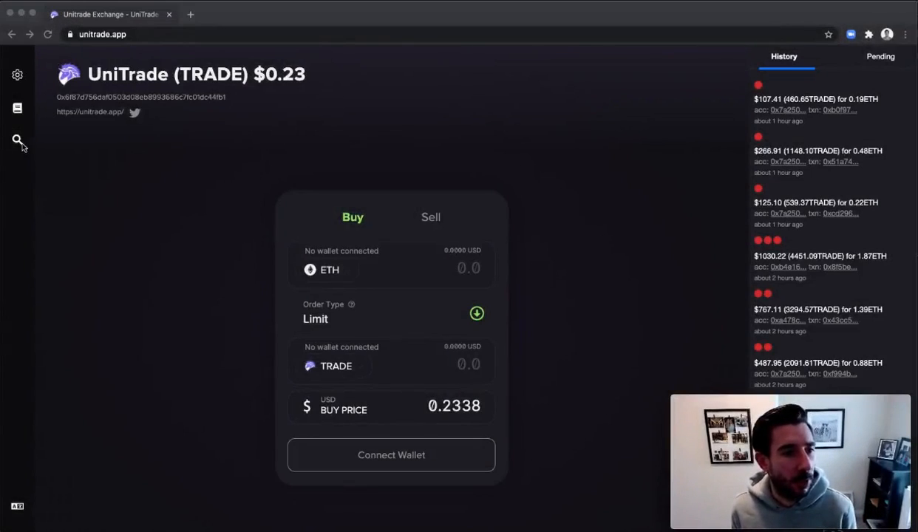
- Find and select UniTrade (TRADE) from the Recent tokens list via search
left_click(102, 34)
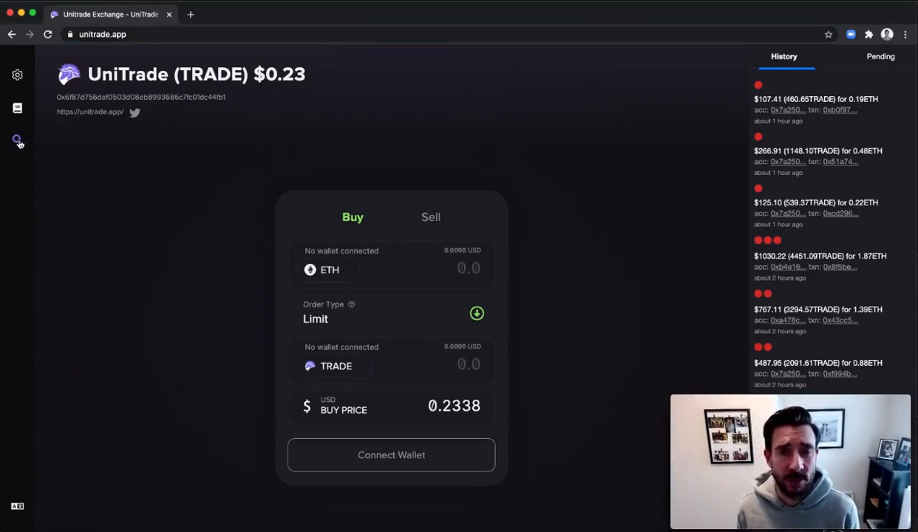
left_click(18, 139)
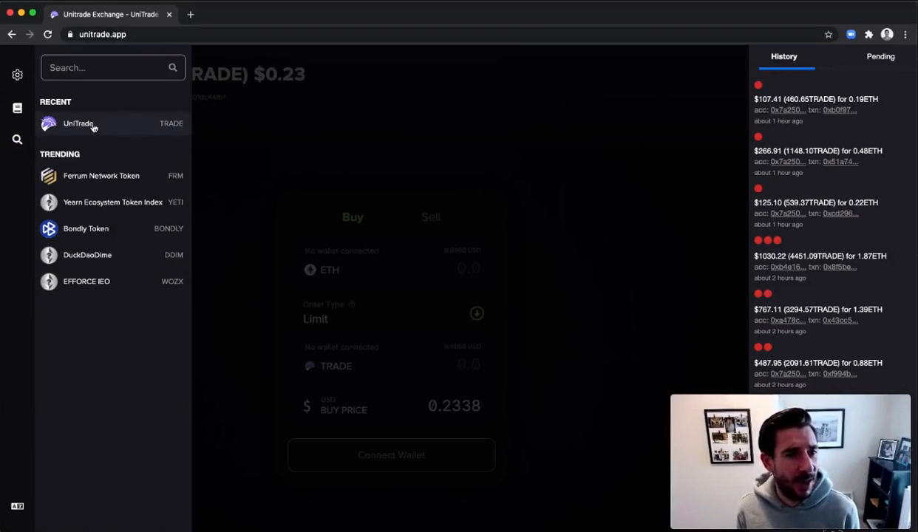
left_click(78, 124)
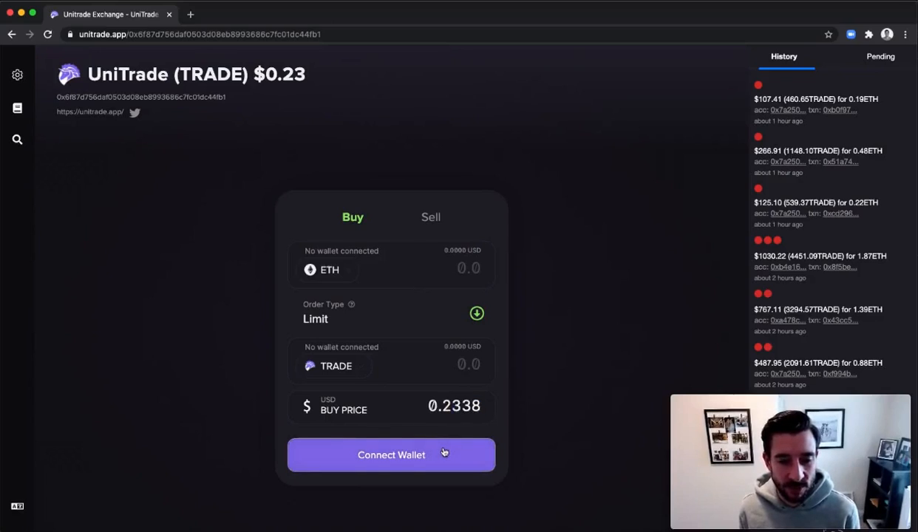
- Connect MetaMask, unlocking it with the password, so ETH and TRADE balances appear
left_click(390, 455)
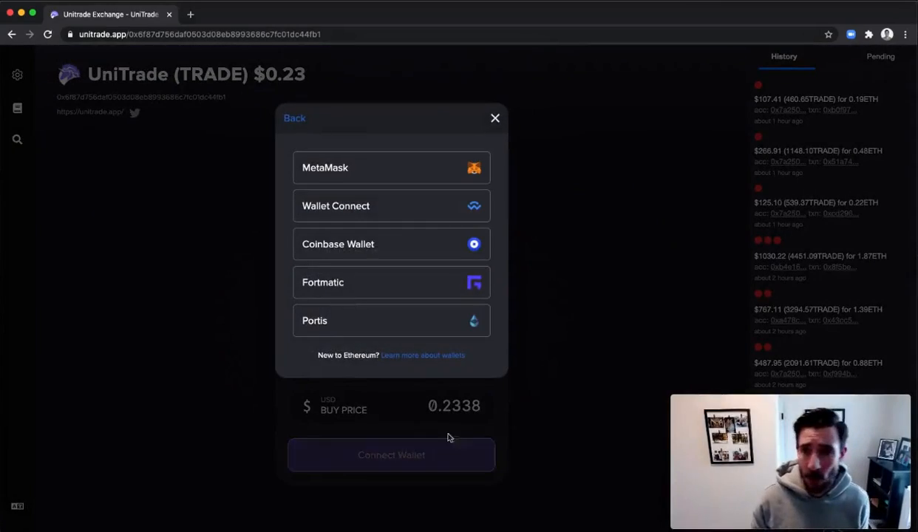
left_click(325, 167)
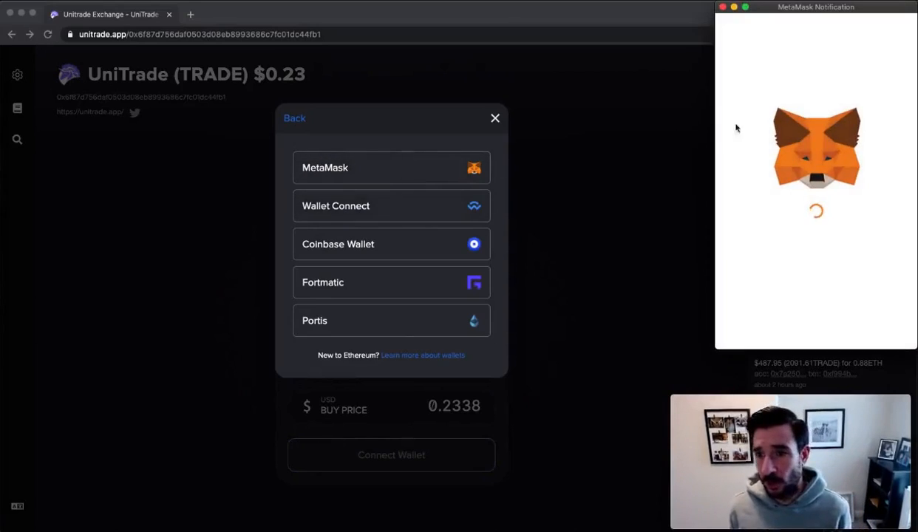
type("••••")
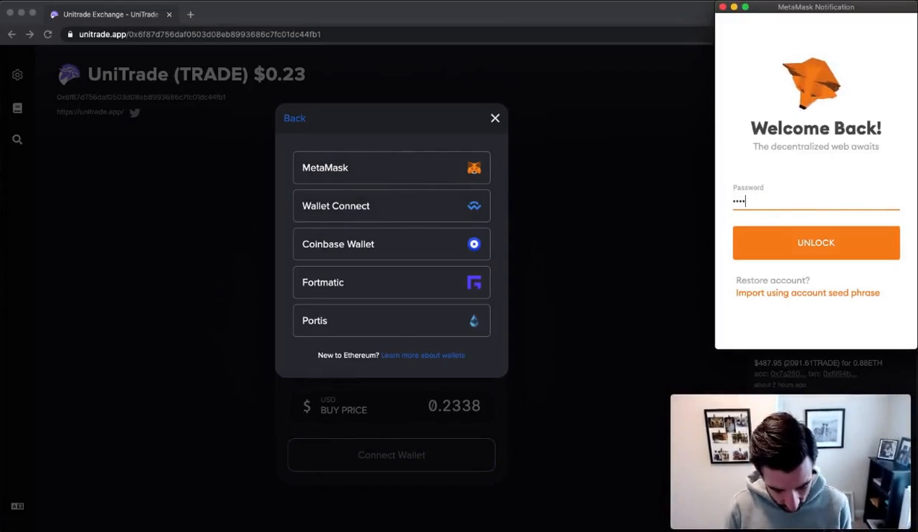
left_click(816, 243)
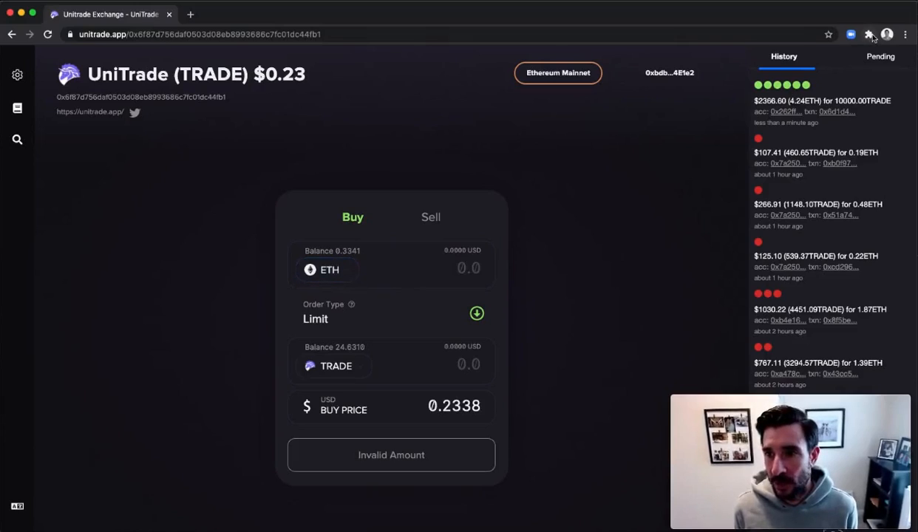
mouse_move(521, 80)
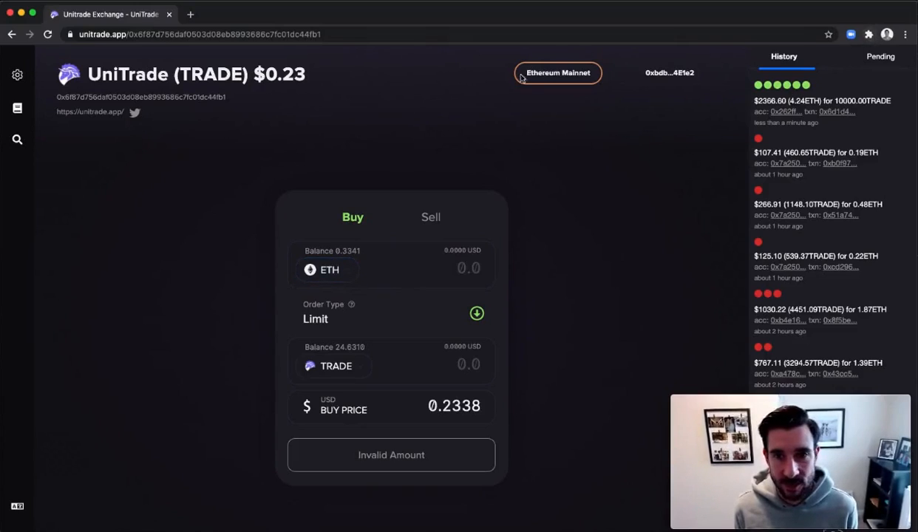
mouse_move(582, 124)
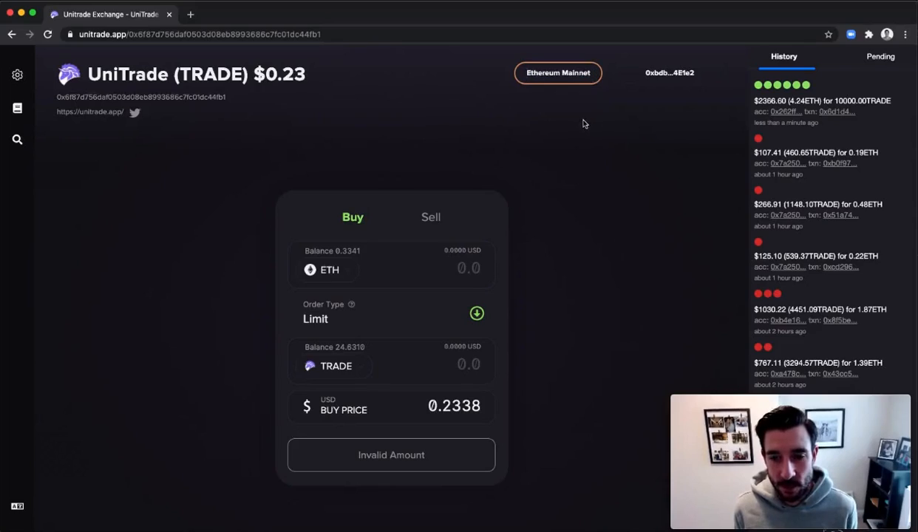
mouse_move(642, 74)
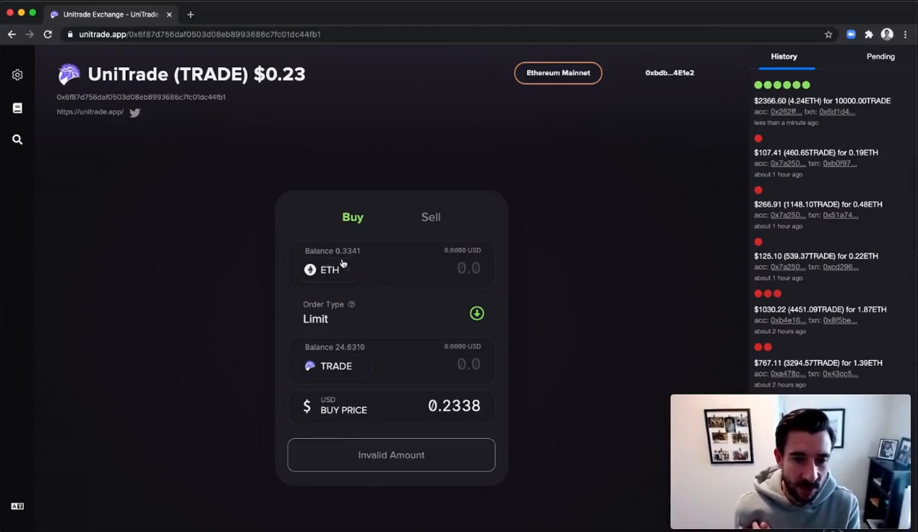
mouse_move(350, 257)
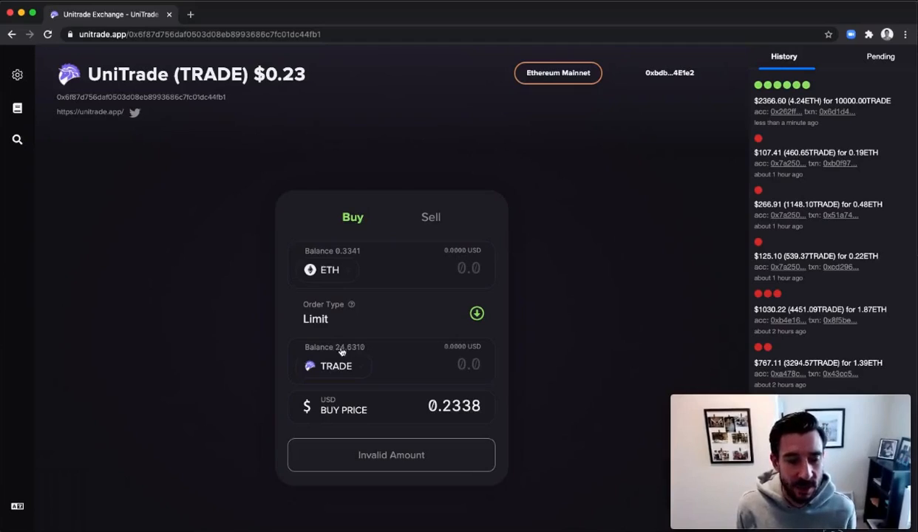
mouse_move(341, 318)
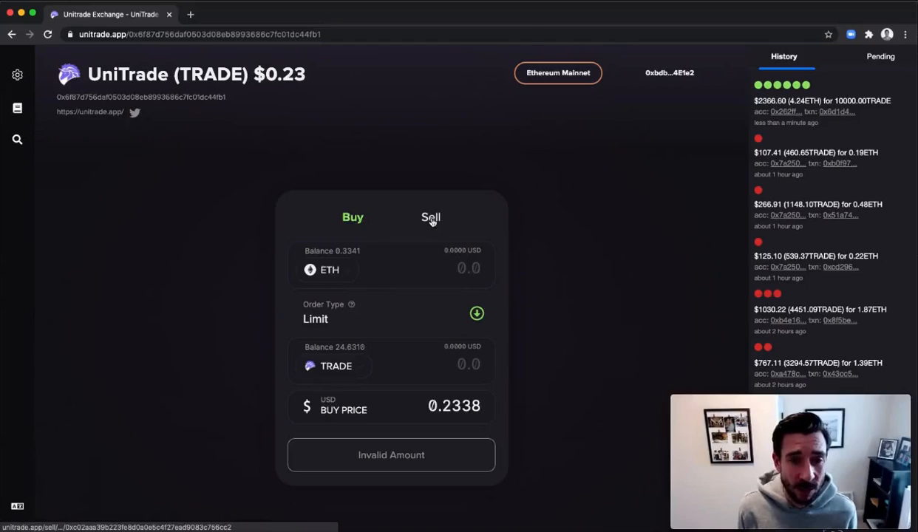
- Switch to the Sell side and enter an amount of 10 TRADE
left_click(430, 216)
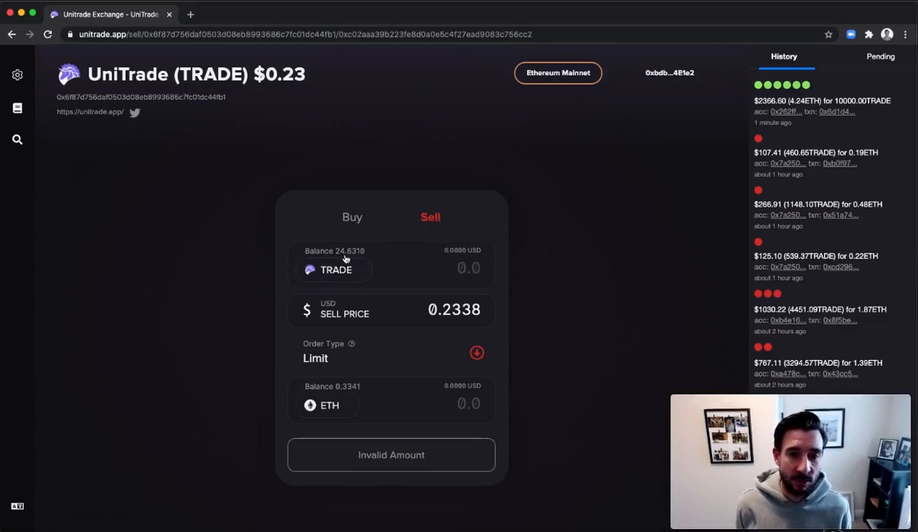
left_click(334, 251)
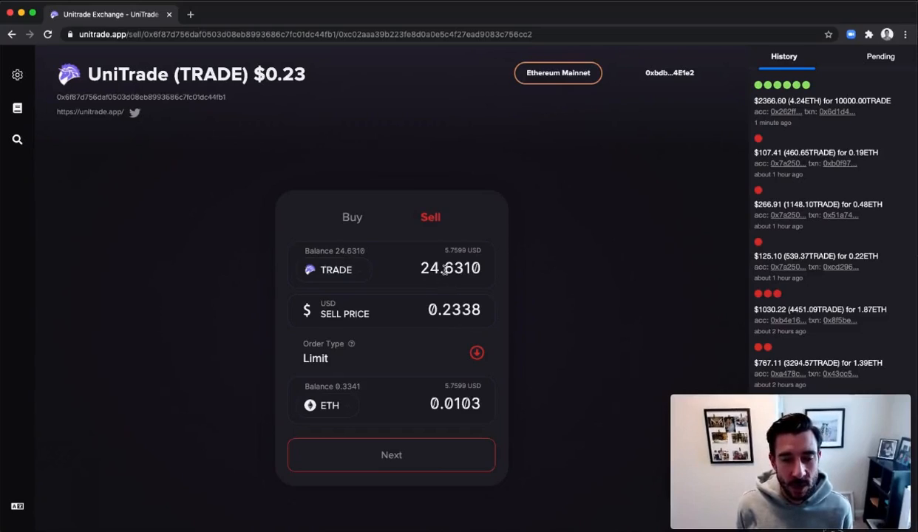
type("10.0000")
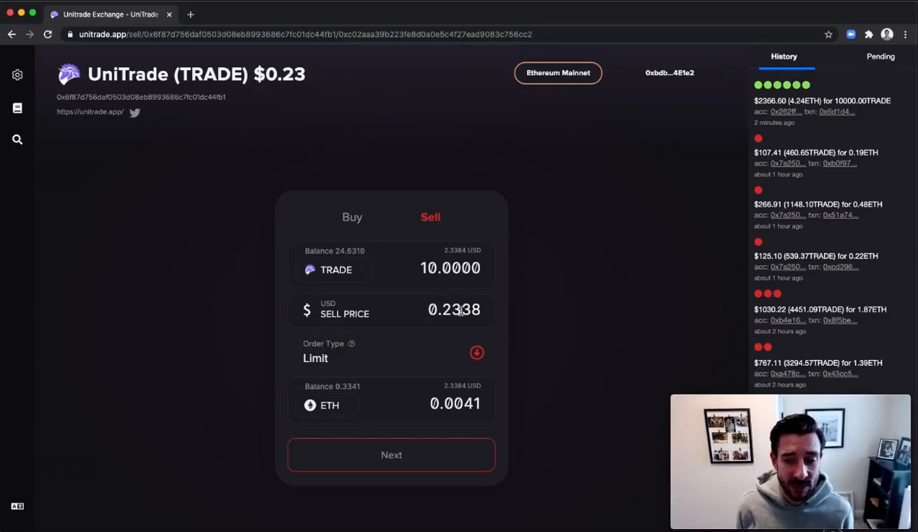
- Set the sell price to 1.0 and re-enter the 10 TRADE amount
double_click(454, 311)
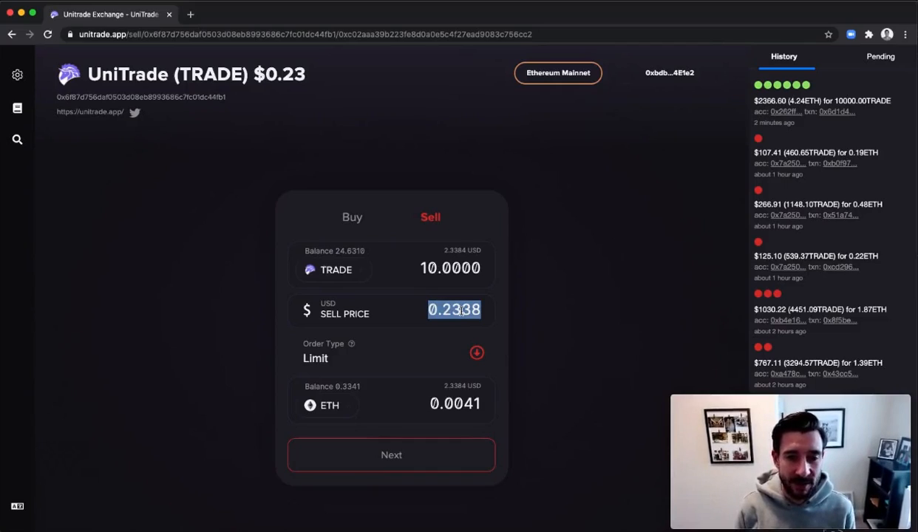
type("1.0000")
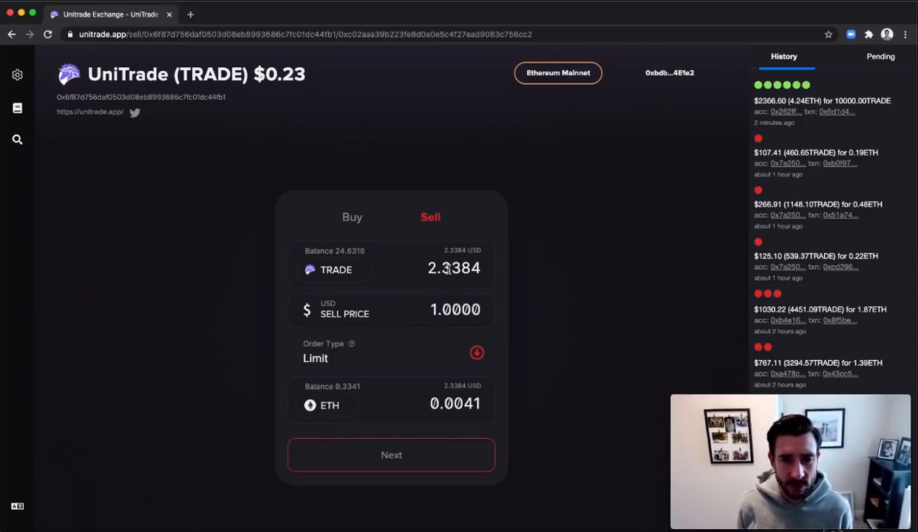
triple_click(454, 268)
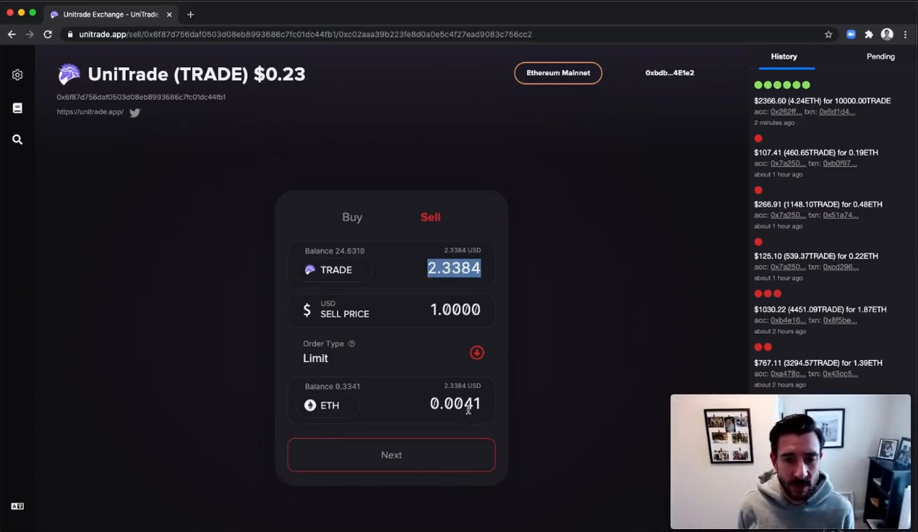
mouse_move(482, 367)
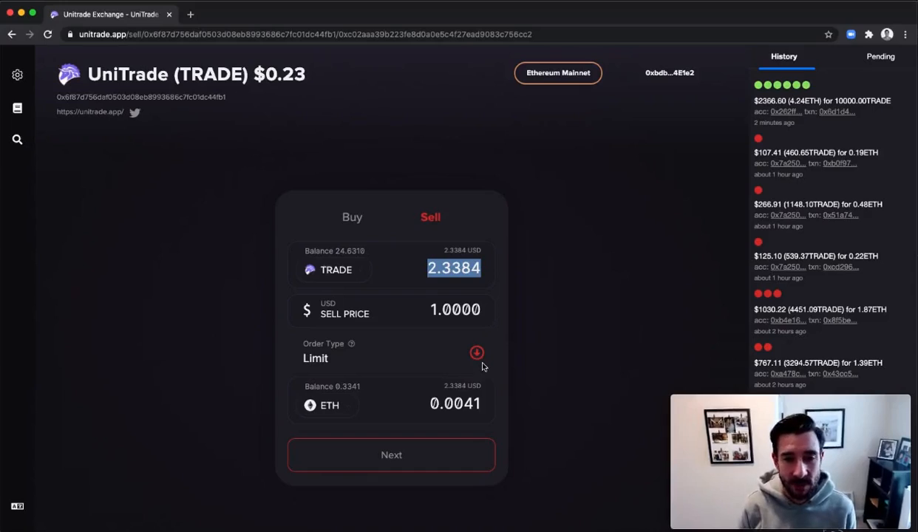
type("10.0000")
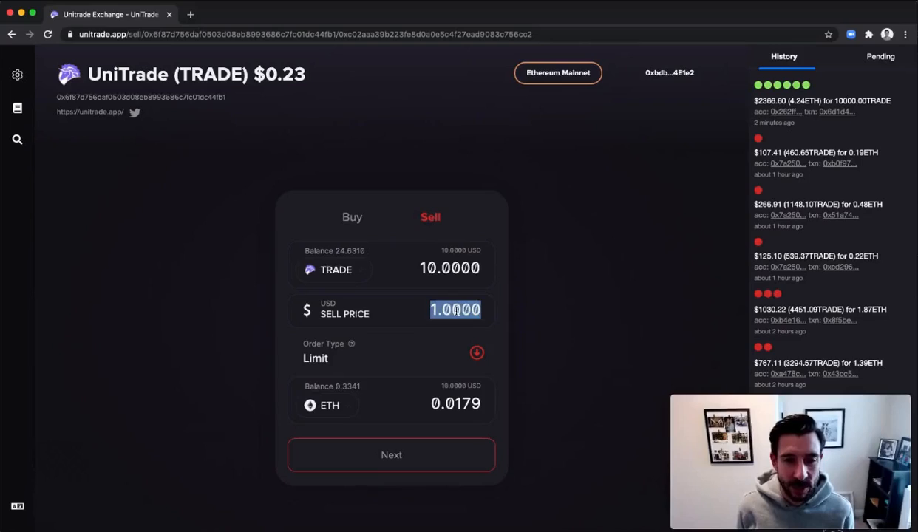
type("0.50")
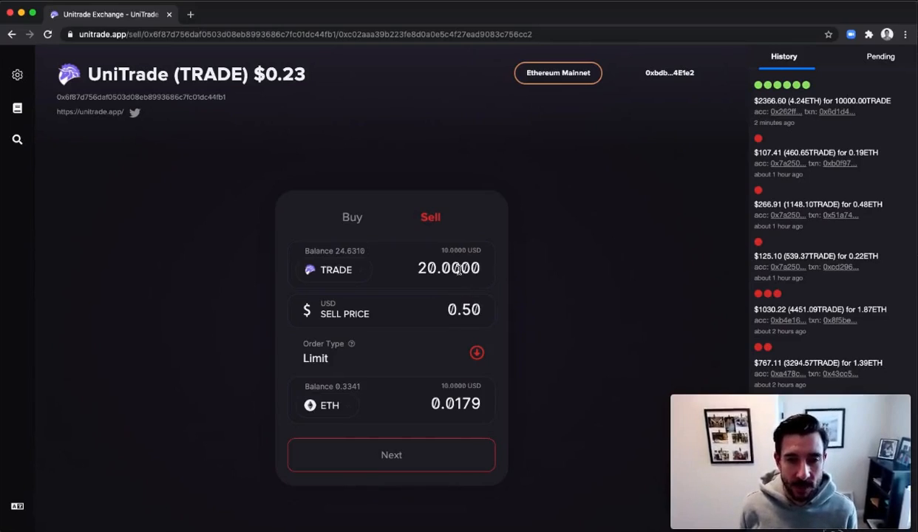
type("10")
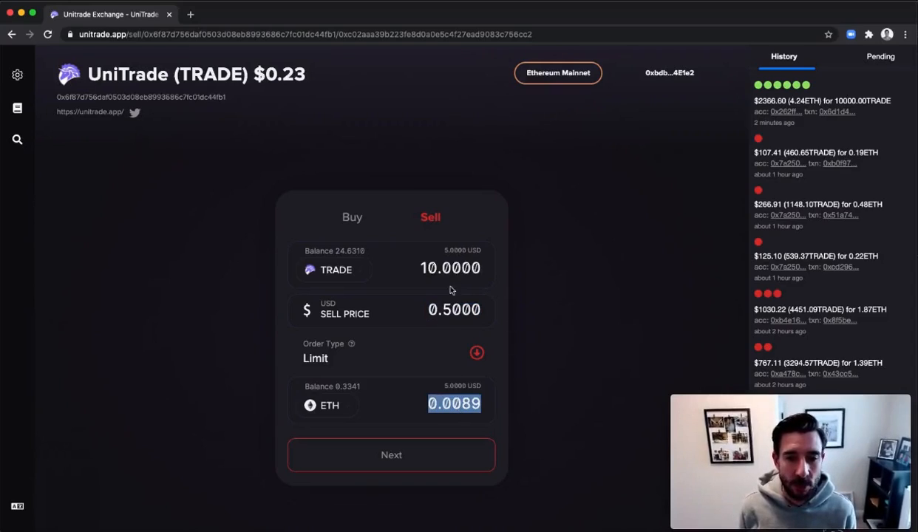
- Confirm a 1.00 sell price for 10 TRADE and proceed to the processing fee review
left_click(453, 311)
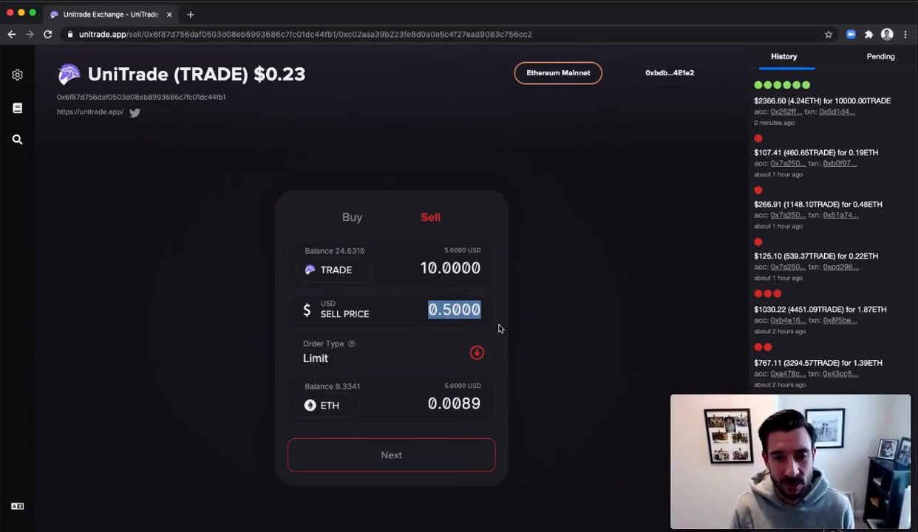
type("1.00")
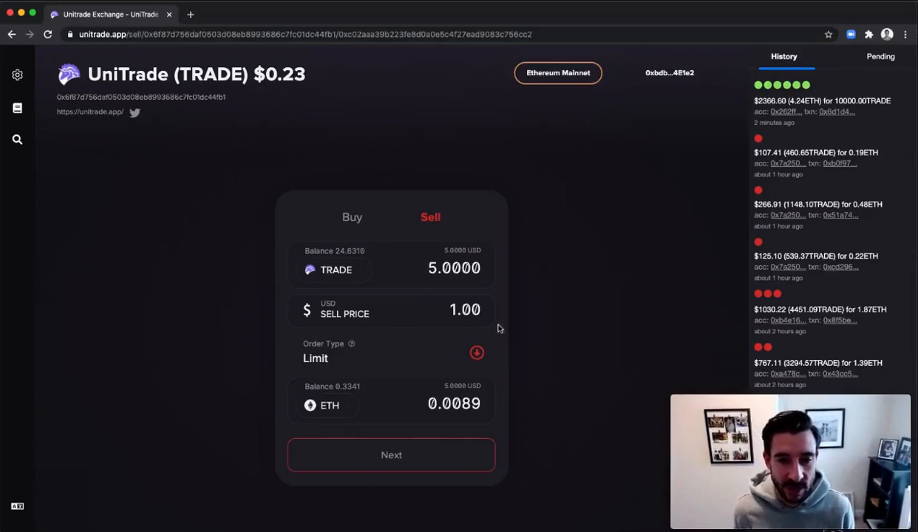
type("10")
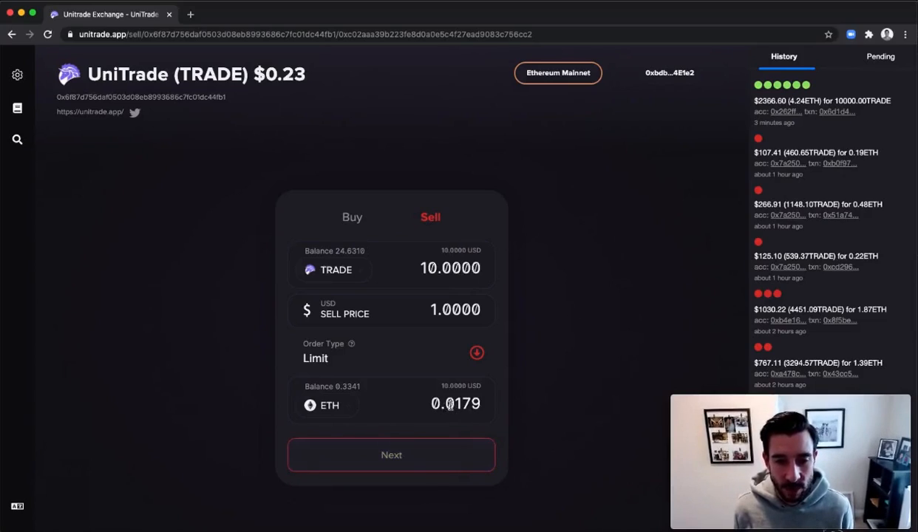
left_click(390, 455)
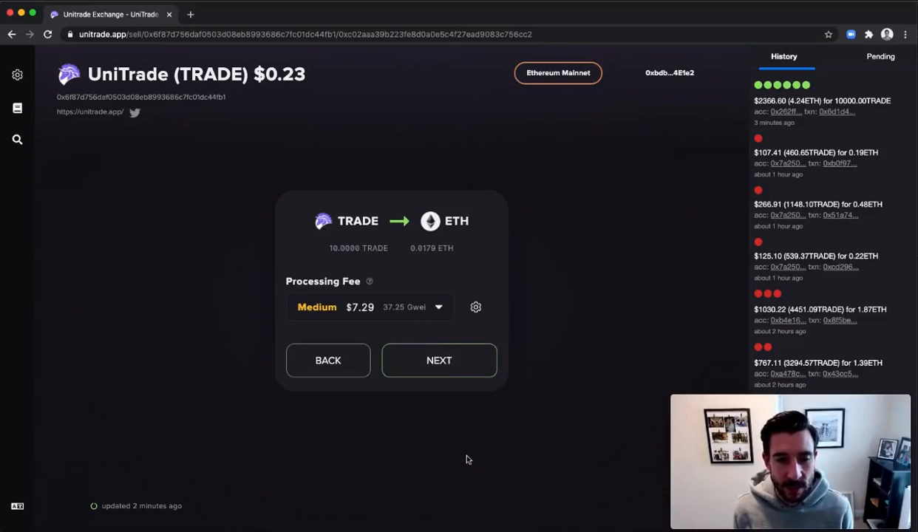
mouse_move(369, 282)
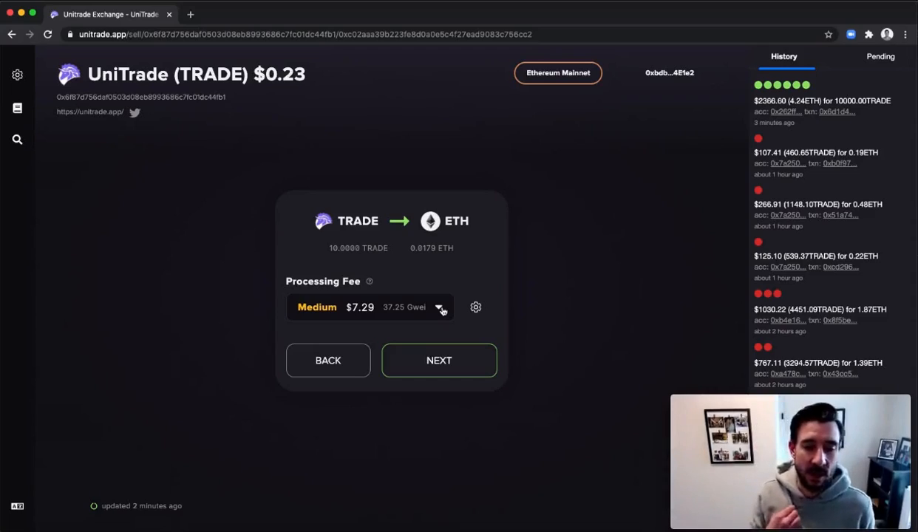
- Choose the Fast processing fee ($9.37) and continue to the order summary
left_click(439, 306)
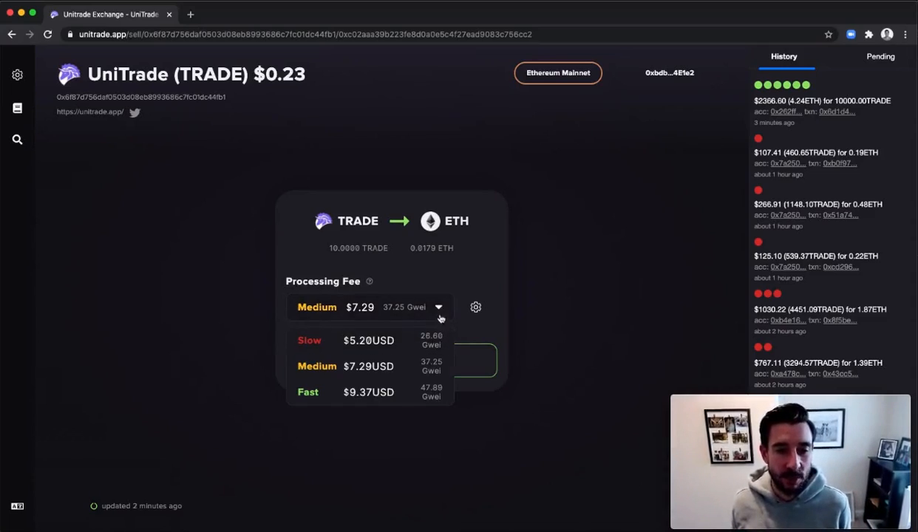
left_click(441, 306)
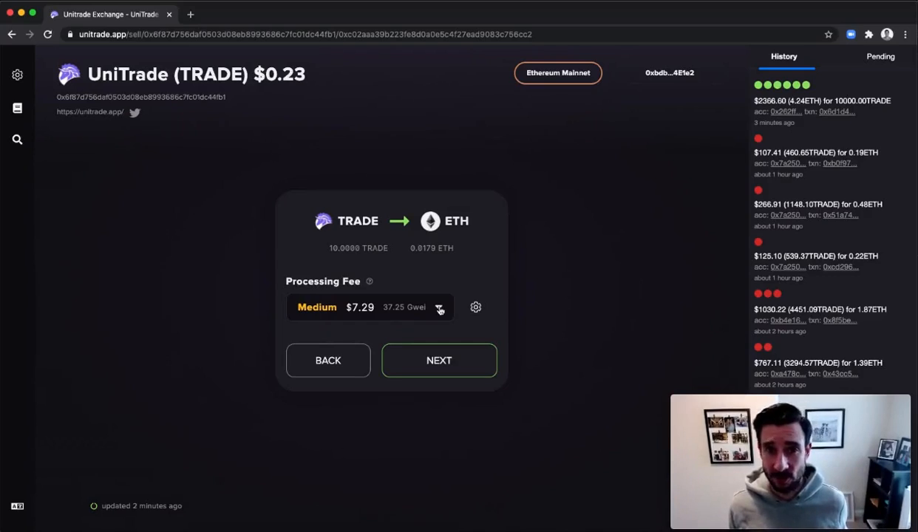
left_click(439, 307)
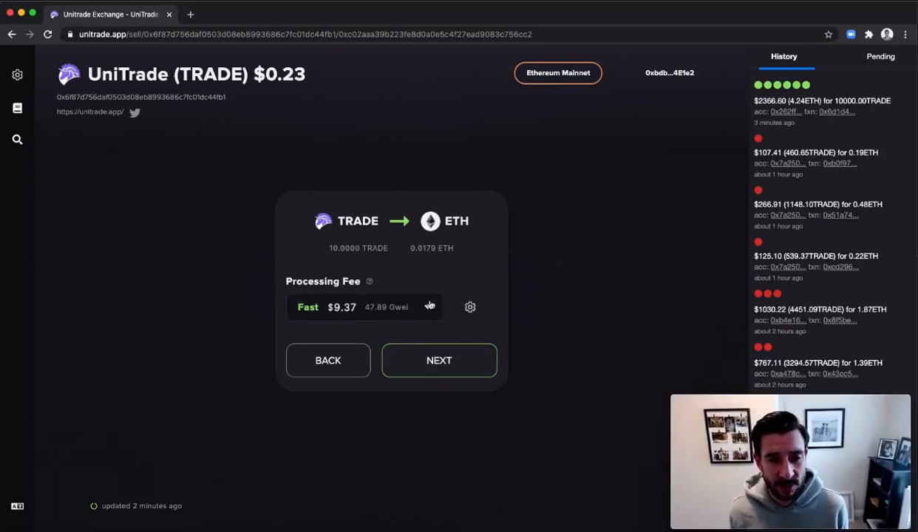
left_click(437, 360)
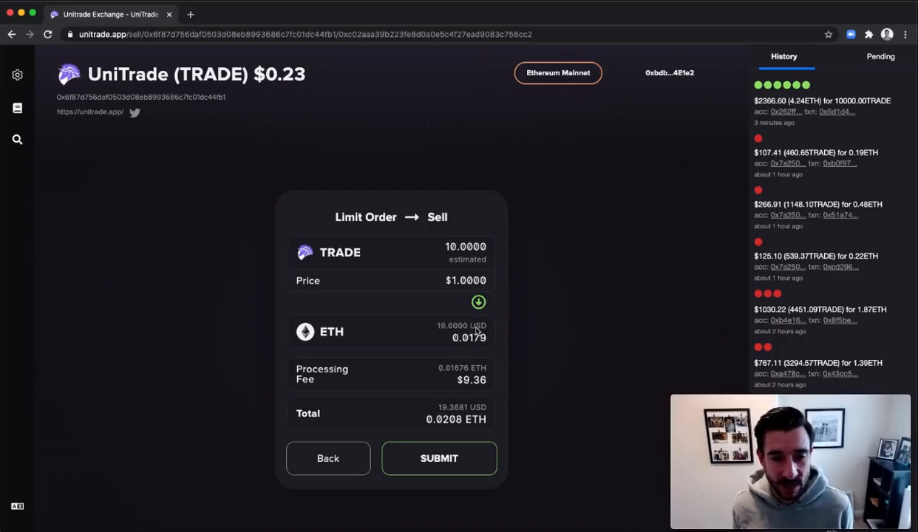
mouse_move(470, 391)
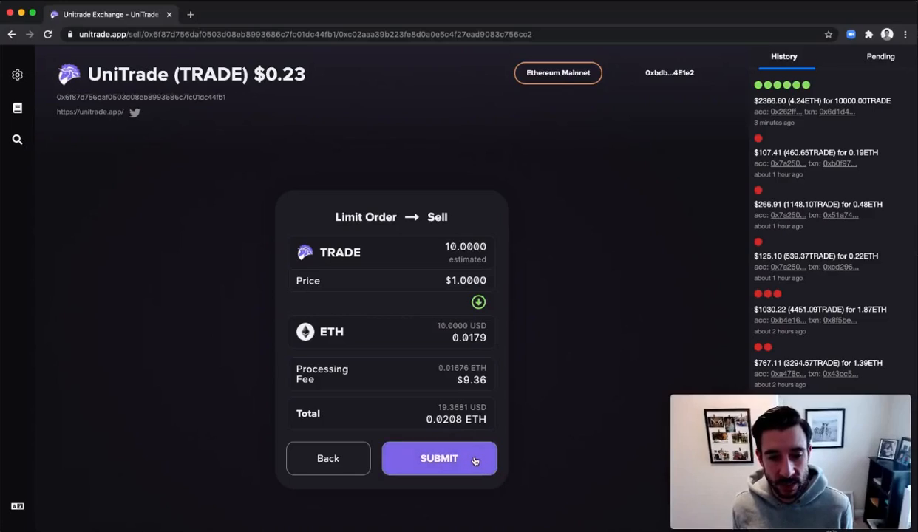
- Submit the order, approve TRADE token transfer in MetaMask and dismiss the success notice
left_click(439, 459)
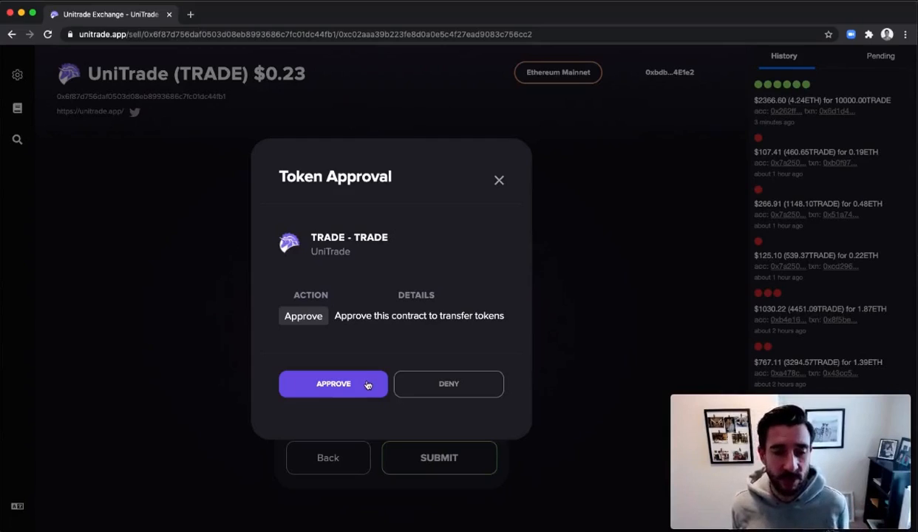
left_click(334, 385)
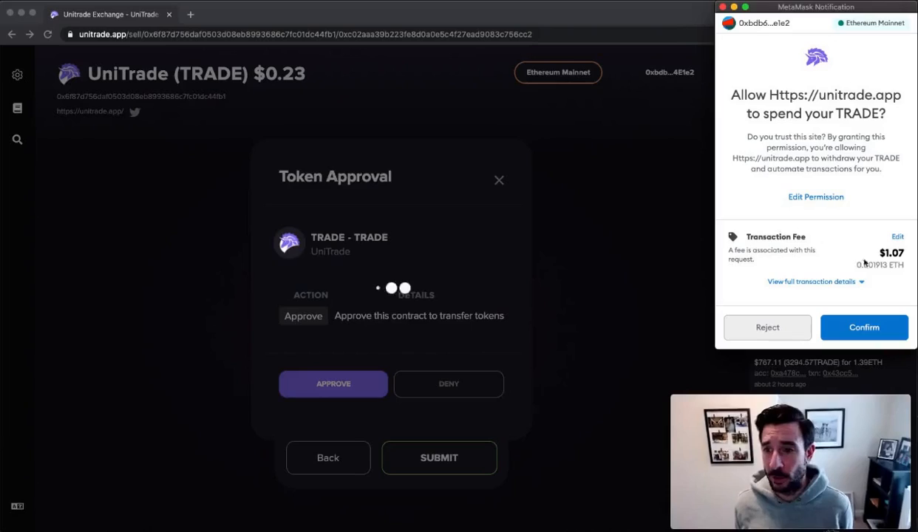
left_click(864, 327)
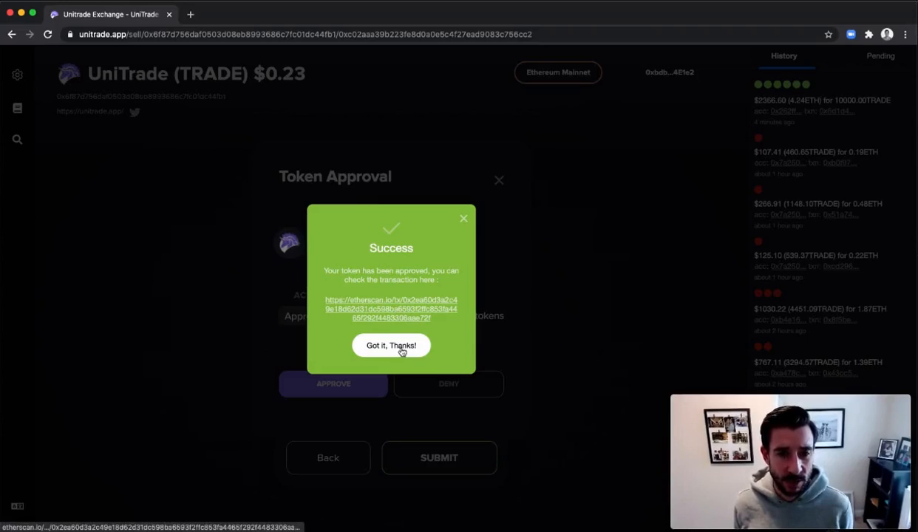
left_click(391, 345)
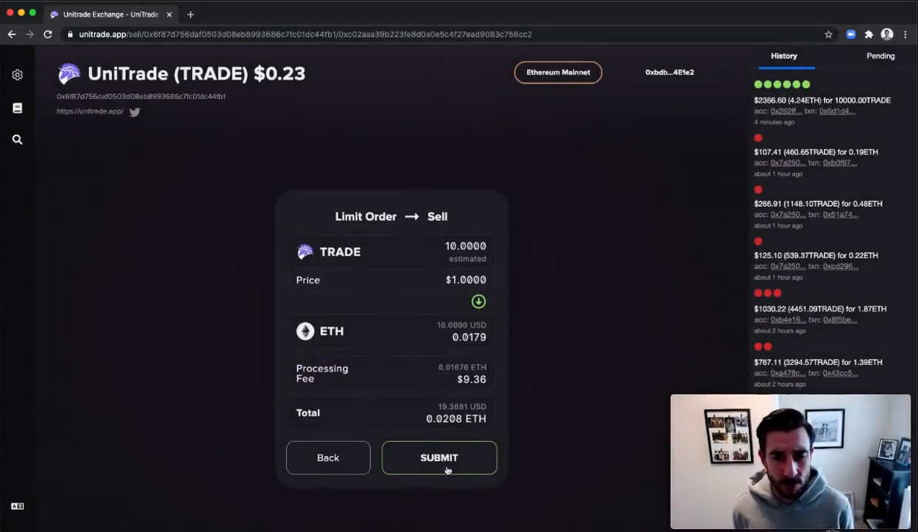
- Resubmit the limit sell to bring up the MetaMask contract interaction request
left_click(439, 458)
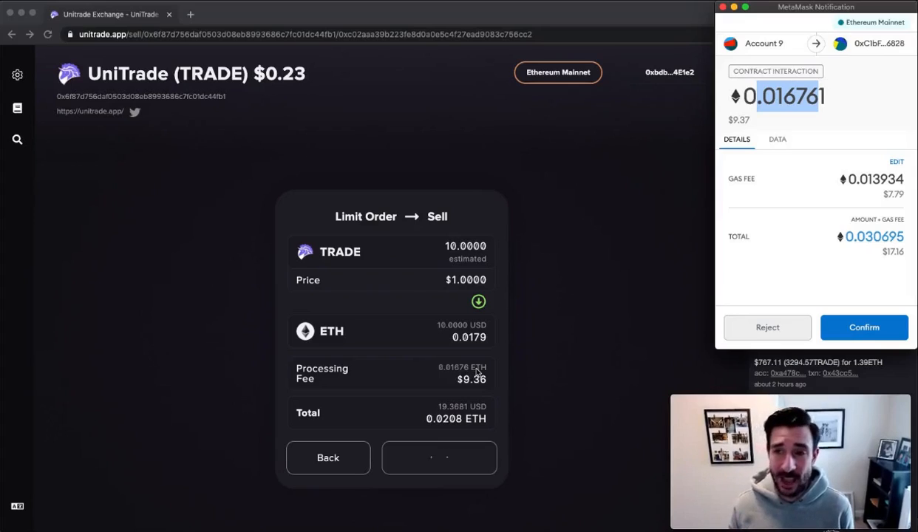
left_click(439, 458)
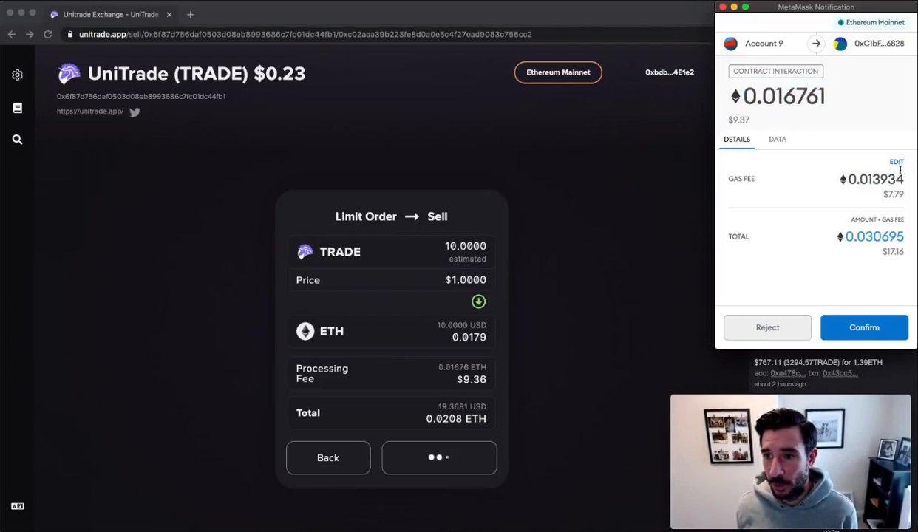
- Raise the MetaMask gas fee to the Fast estimate, total 0.039112 ETH, and save
left_click(895, 161)
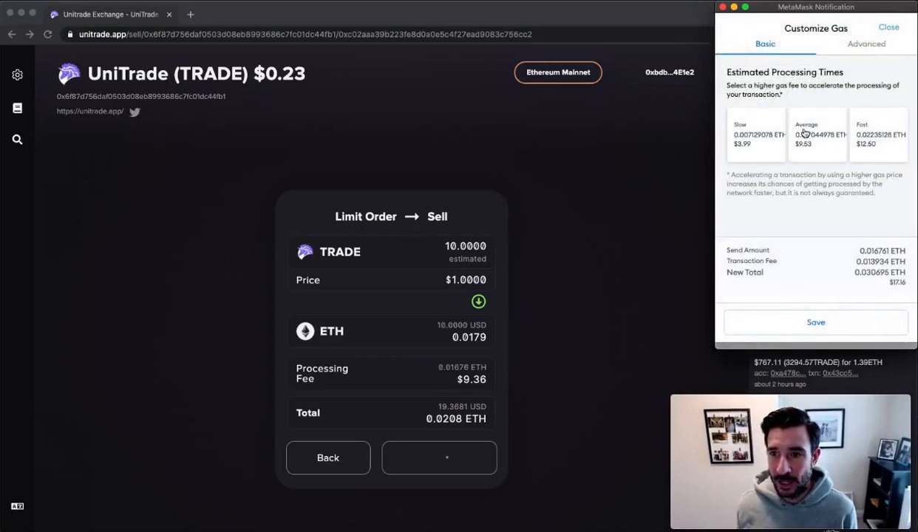
left_click(878, 134)
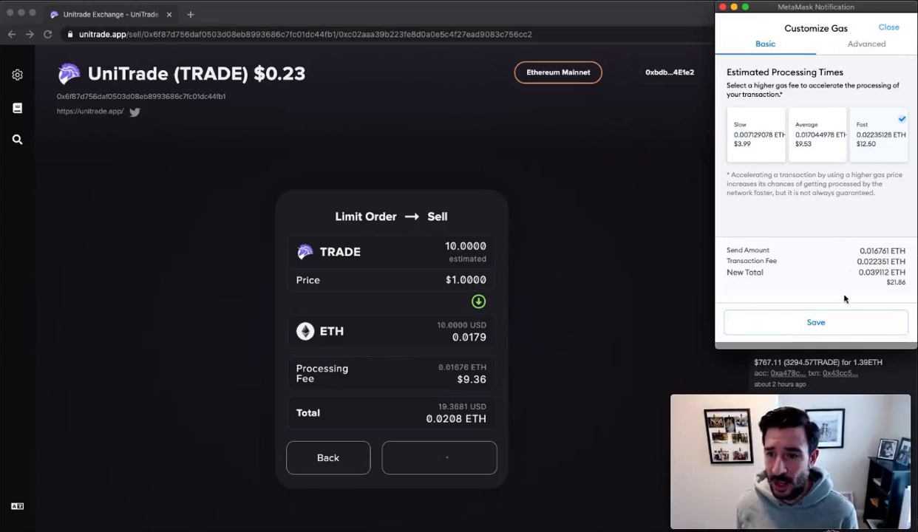
left_click(816, 323)
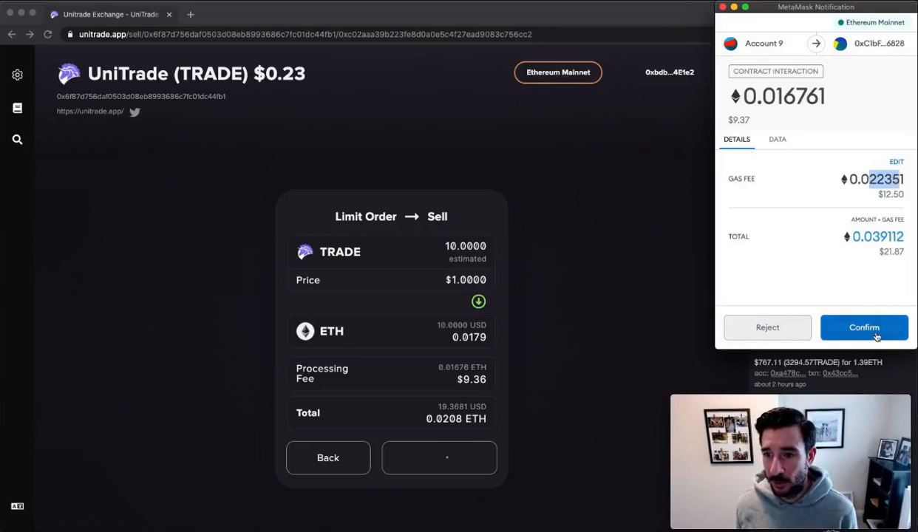
- Confirm the transaction in MetaMask and dismiss the order-created success popup
left_click(863, 326)
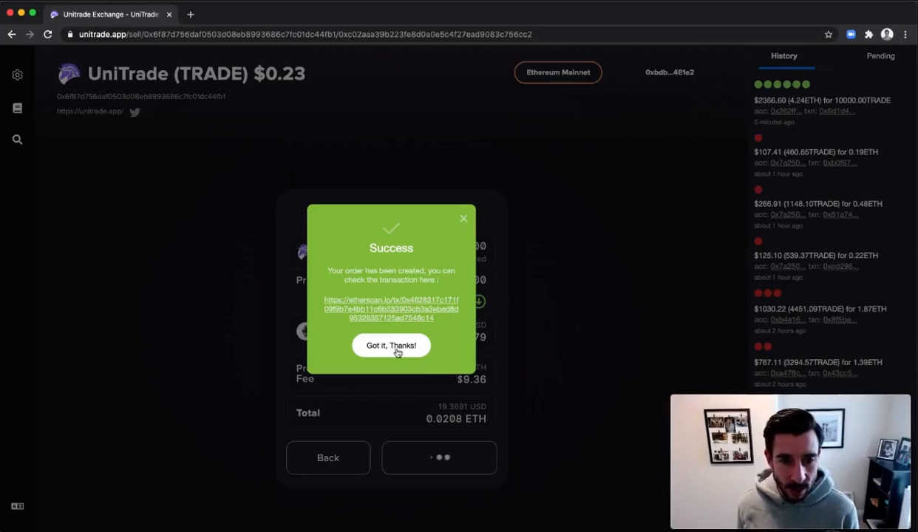
left_click(390, 346)
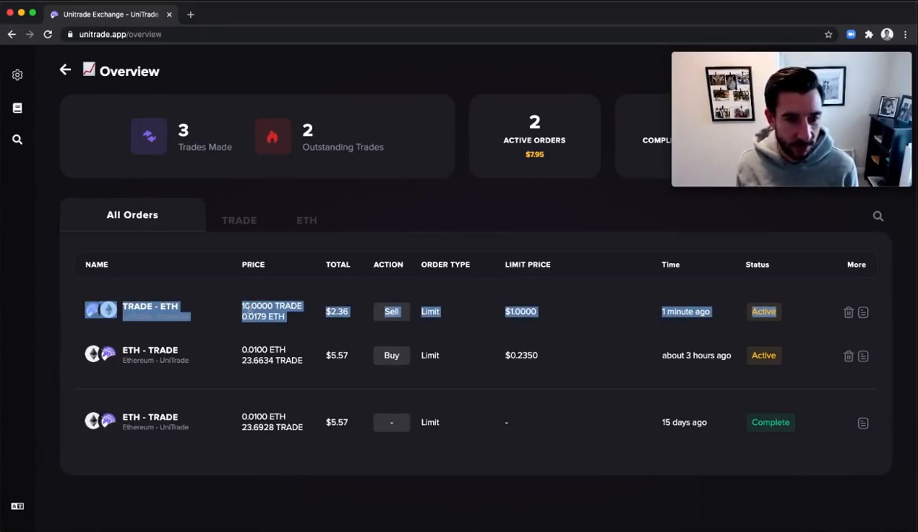
mouse_move(390, 310)
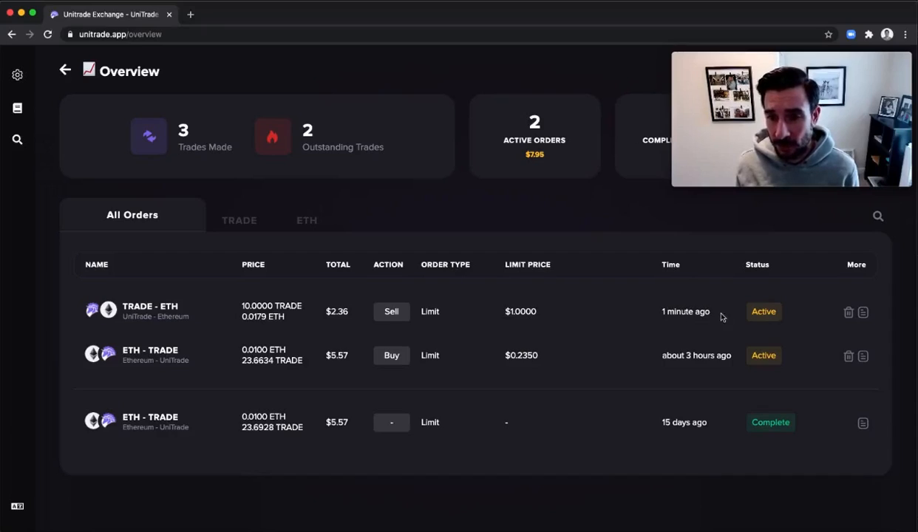
mouse_move(863, 312)
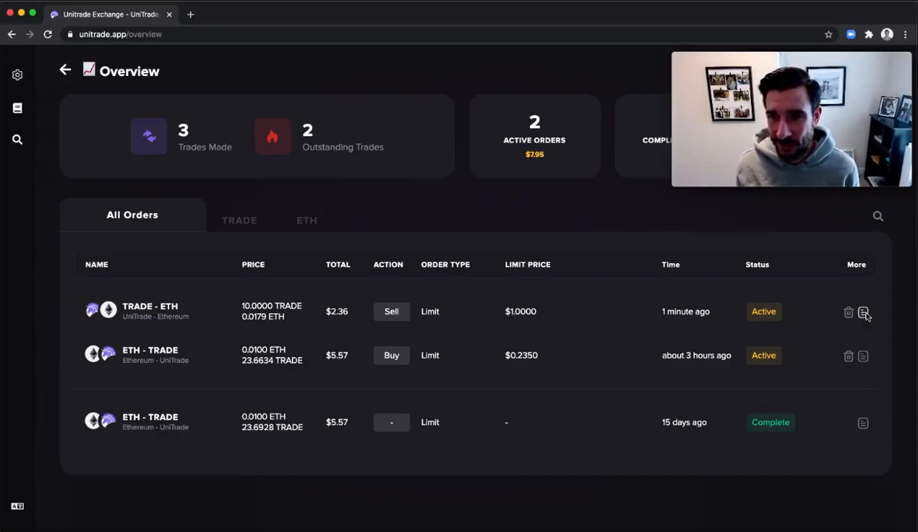
- Show the order details for the active TRADE - ETH limit sell row
left_click(863, 311)
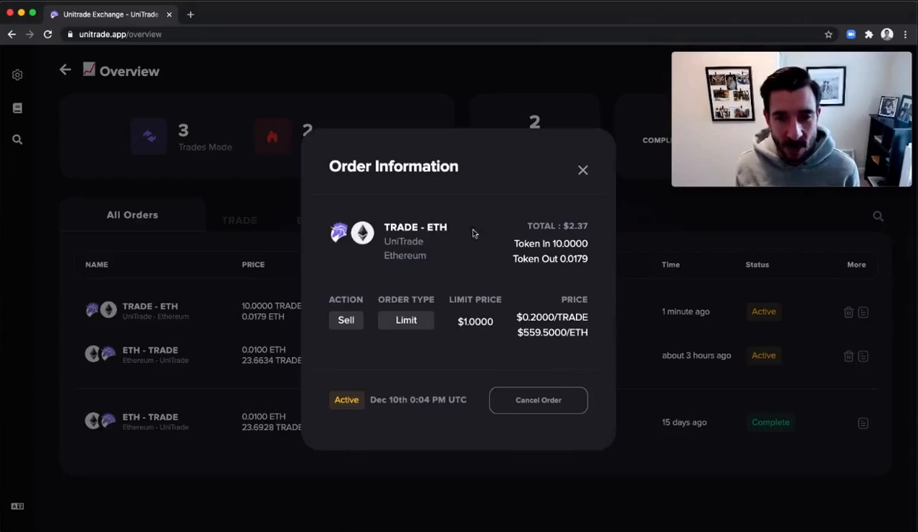
mouse_move(443, 251)
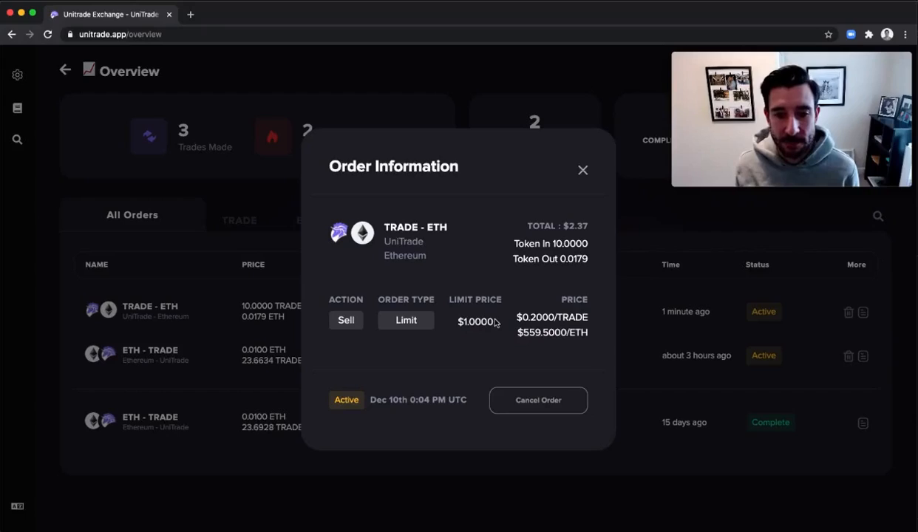
mouse_move(397, 335)
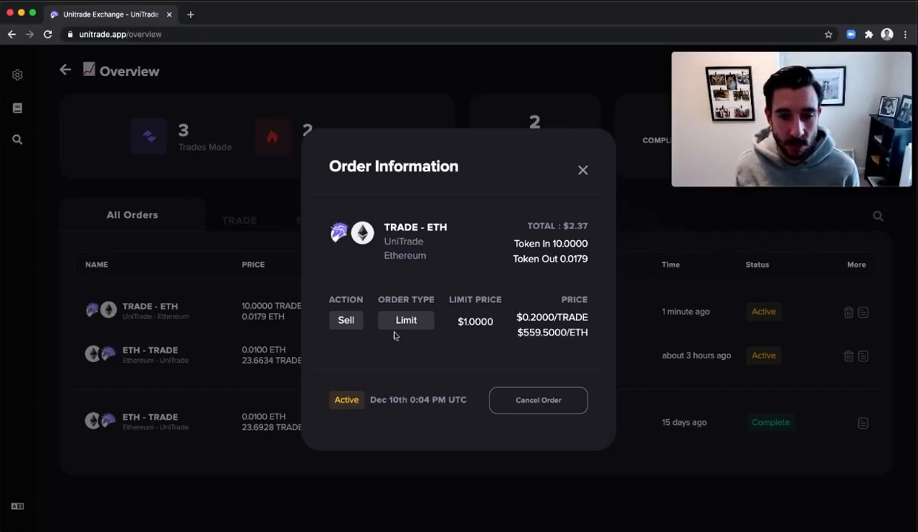
mouse_move(538, 399)
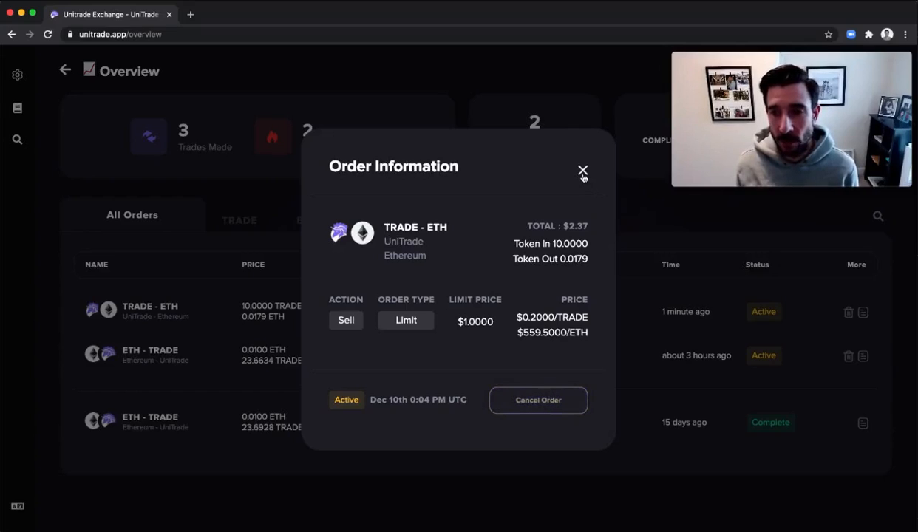
- Close the Order Information dialog, returning to the Overview dashboard with two active orders
left_click(582, 172)
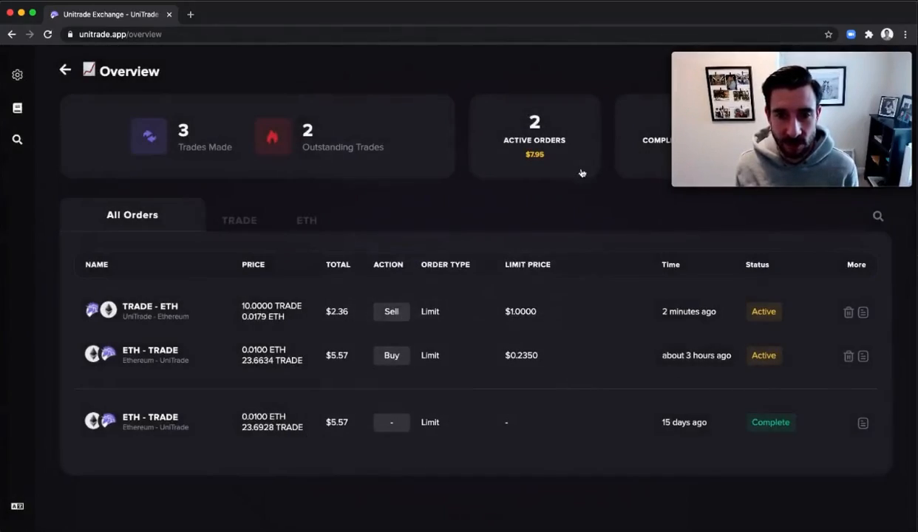
mouse_move(303, 193)
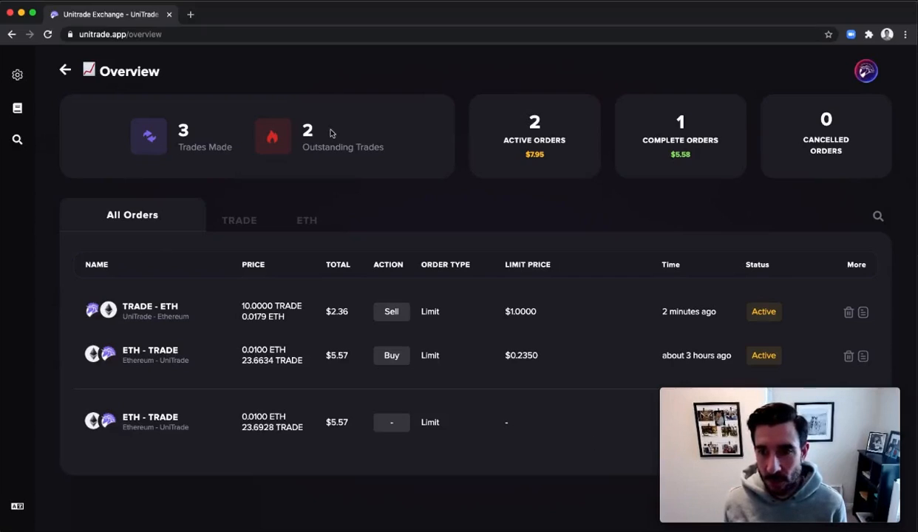
mouse_move(461, 95)
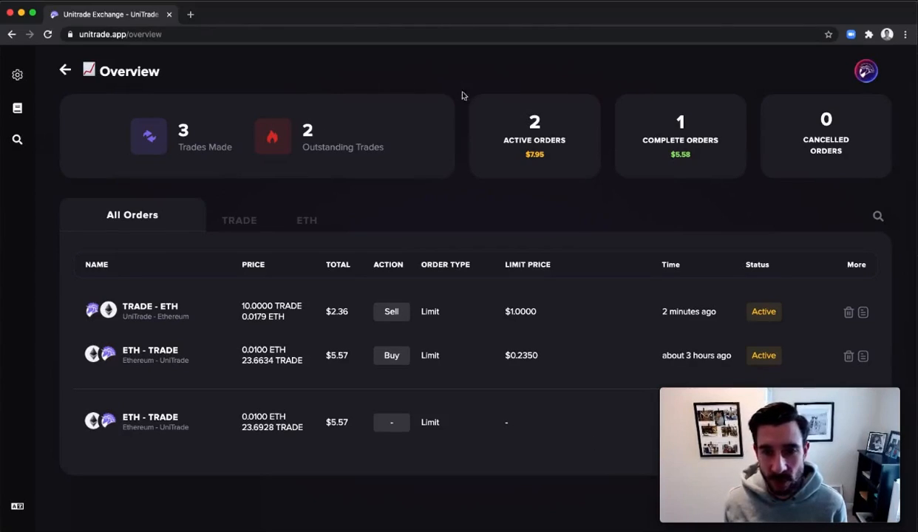